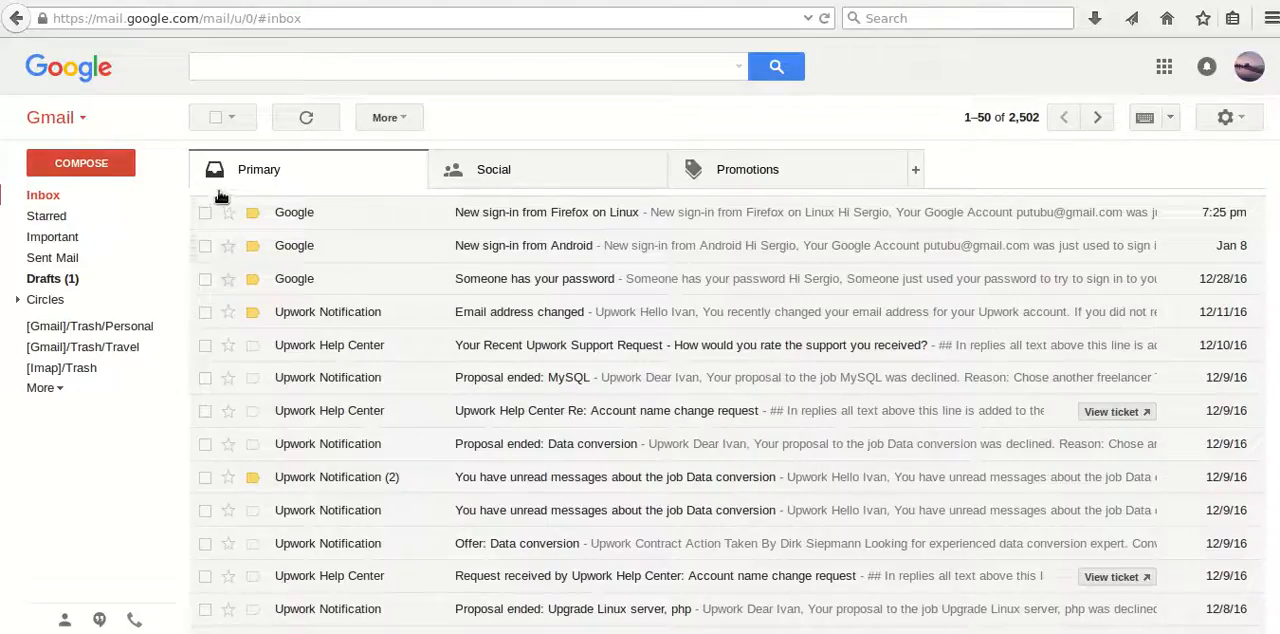
{"action": "mouse_move", "coordinate": [216, 116]}
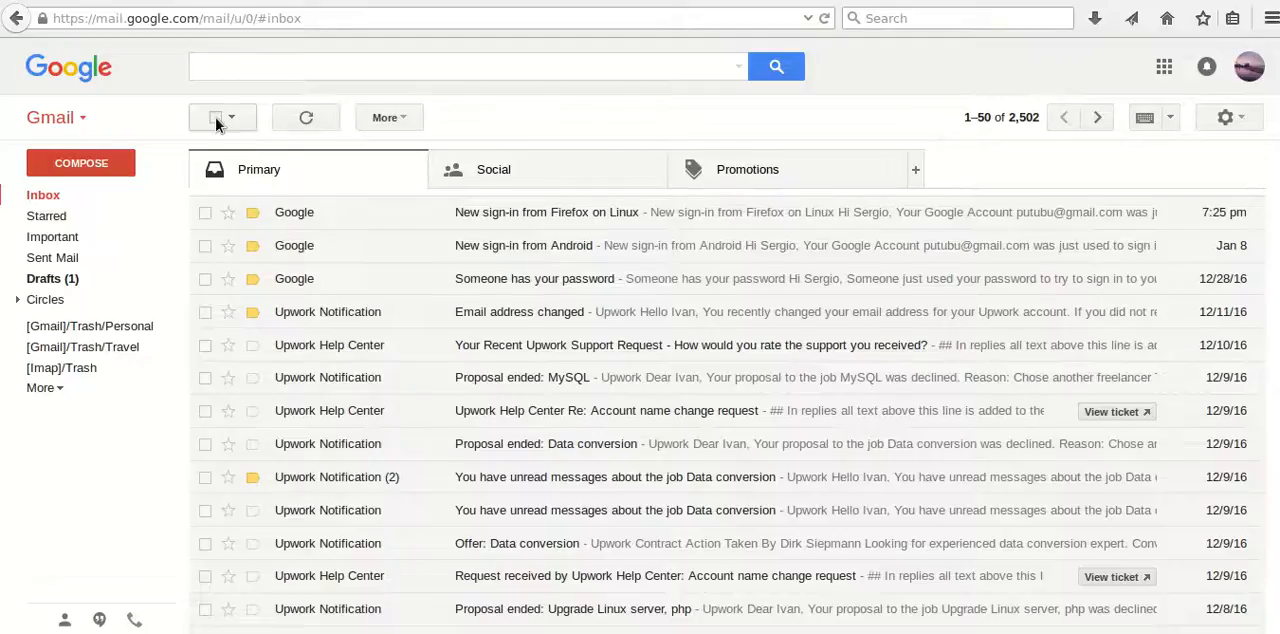
Select all conversations on the Primary page, then switch to the Promotions category (331 conversations).
{"action": "left_click", "coordinate": [214, 116]}
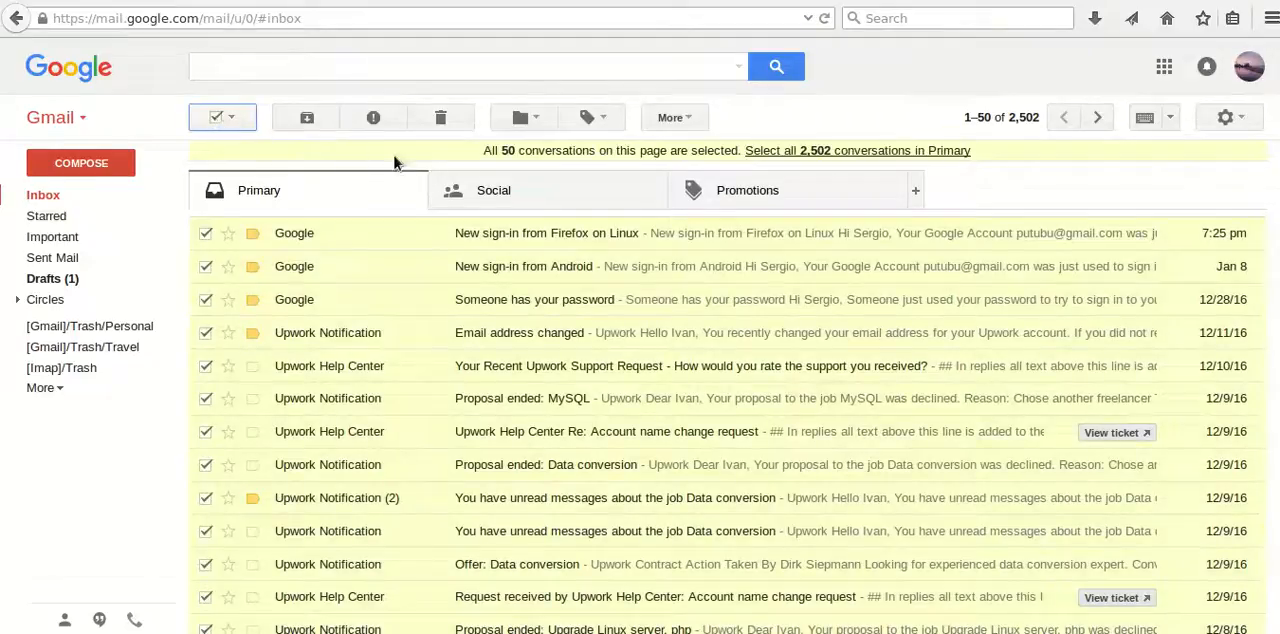
{"action": "mouse_move", "coordinate": [480, 158]}
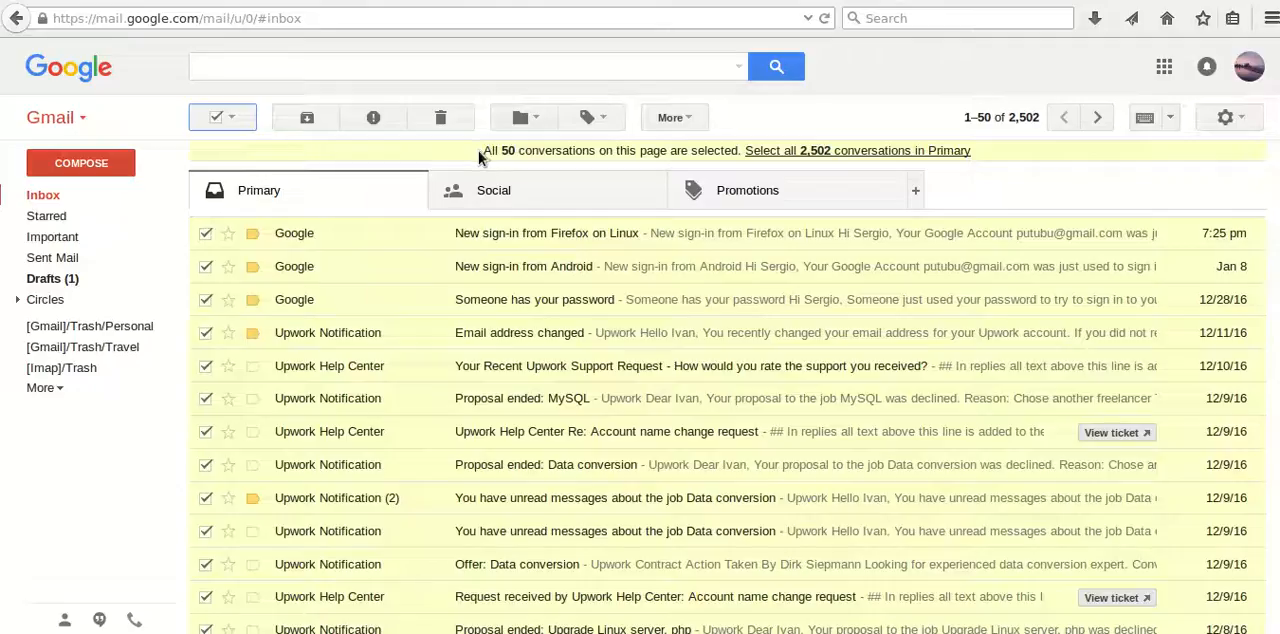
{"action": "mouse_move", "coordinate": [590, 150]}
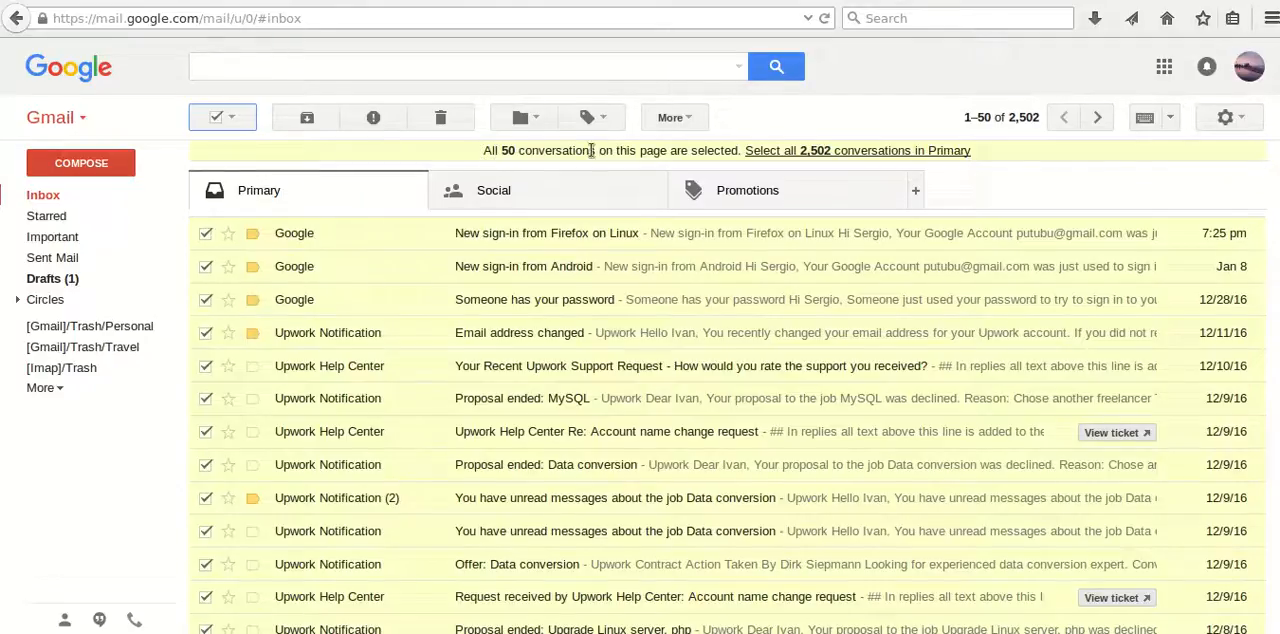
{"action": "mouse_move", "coordinate": [976, 148]}
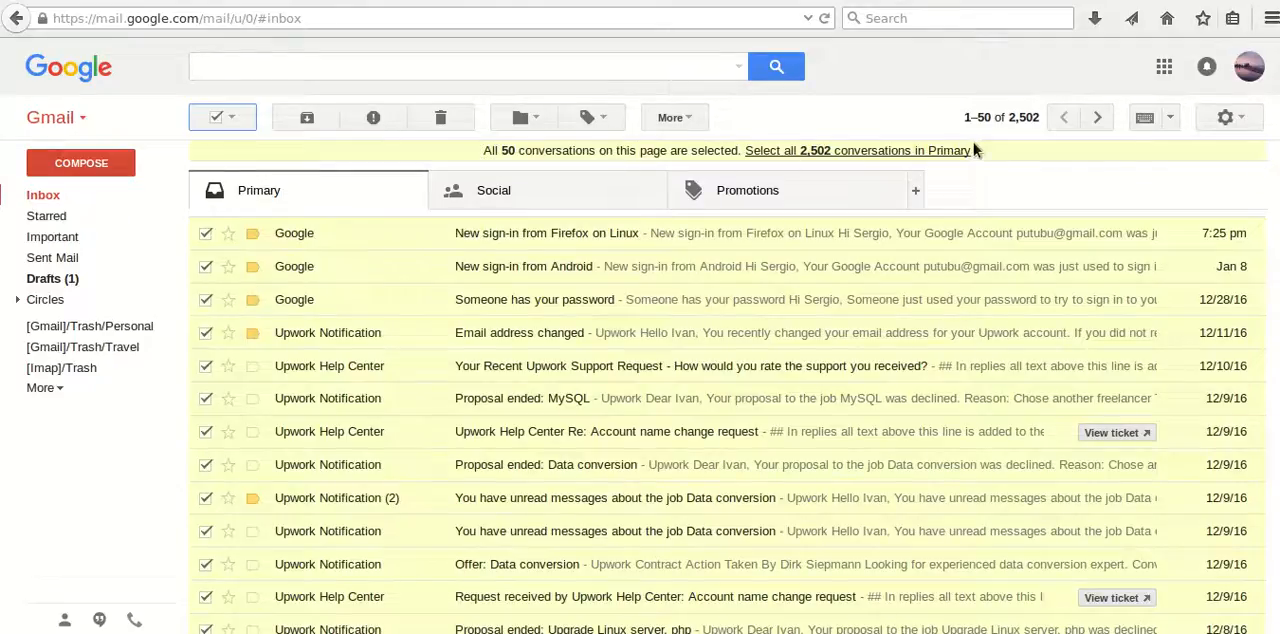
{"action": "left_click", "coordinate": [858, 150]}
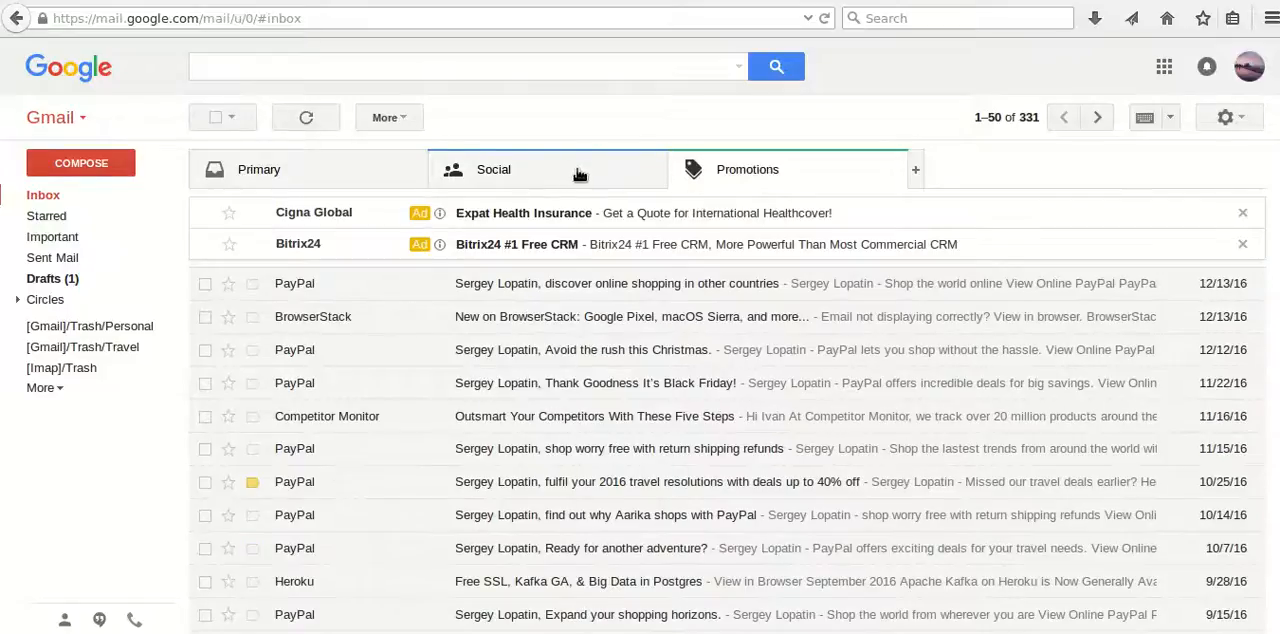
Return to the Primary inbox and expand the label list to show All Mail and Trash.
{"action": "left_click", "coordinate": [258, 168]}
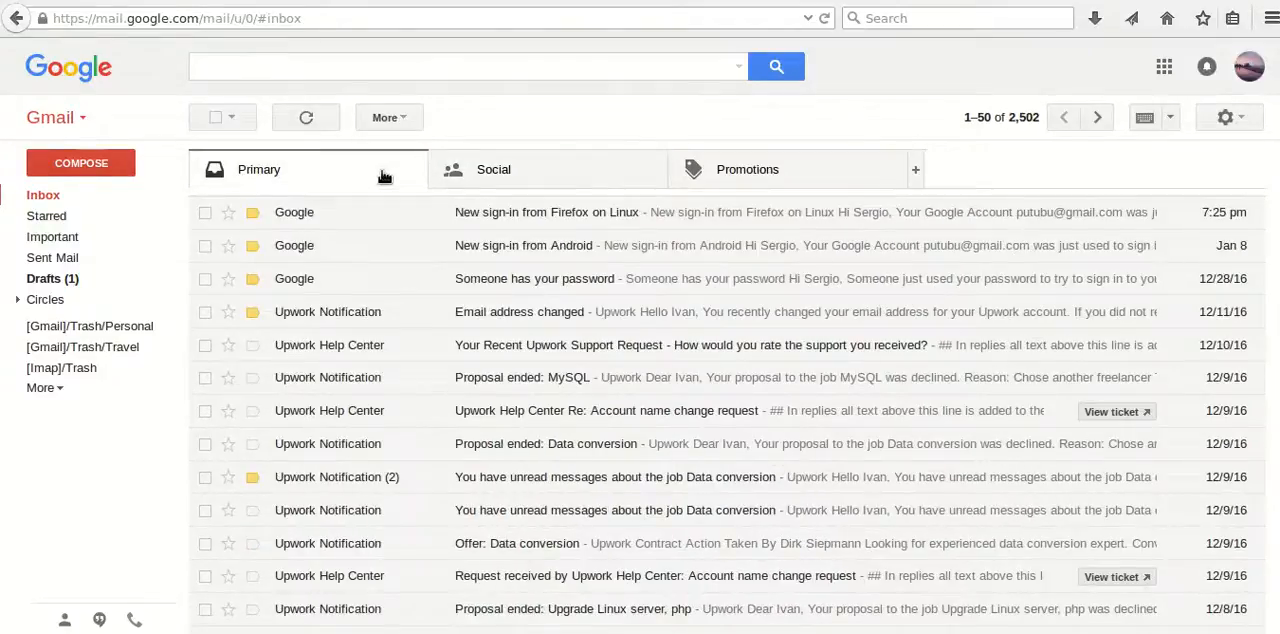
{"action": "mouse_move", "coordinate": [228, 194]}
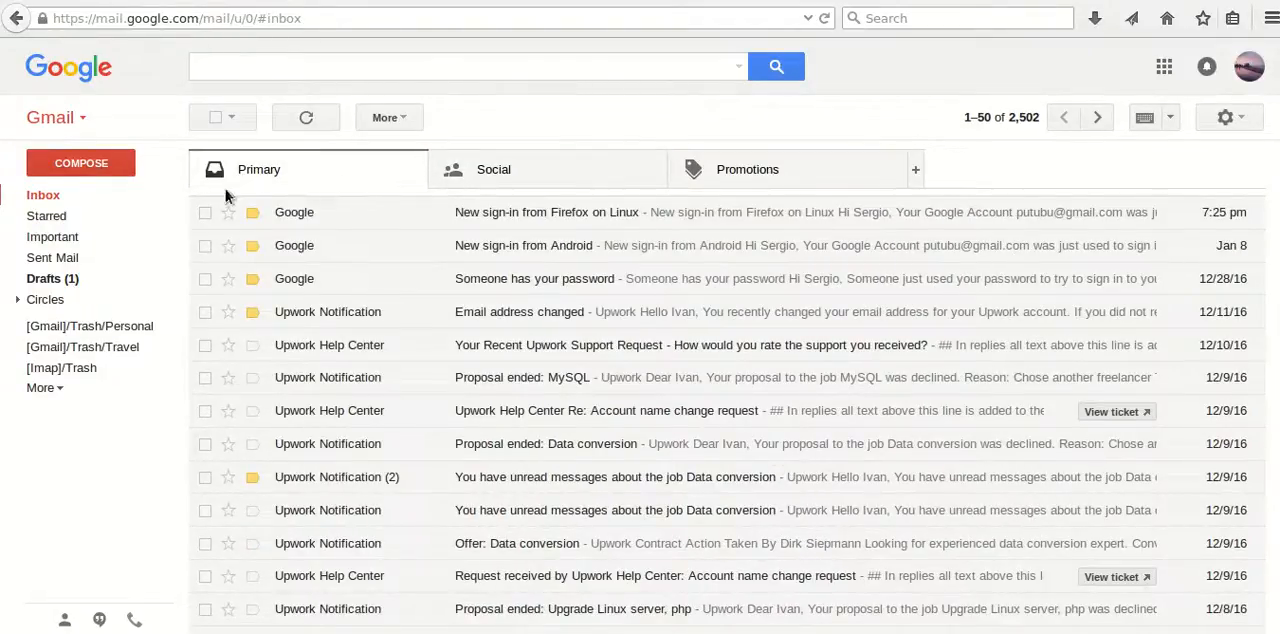
{"action": "mouse_move", "coordinate": [16, 414]}
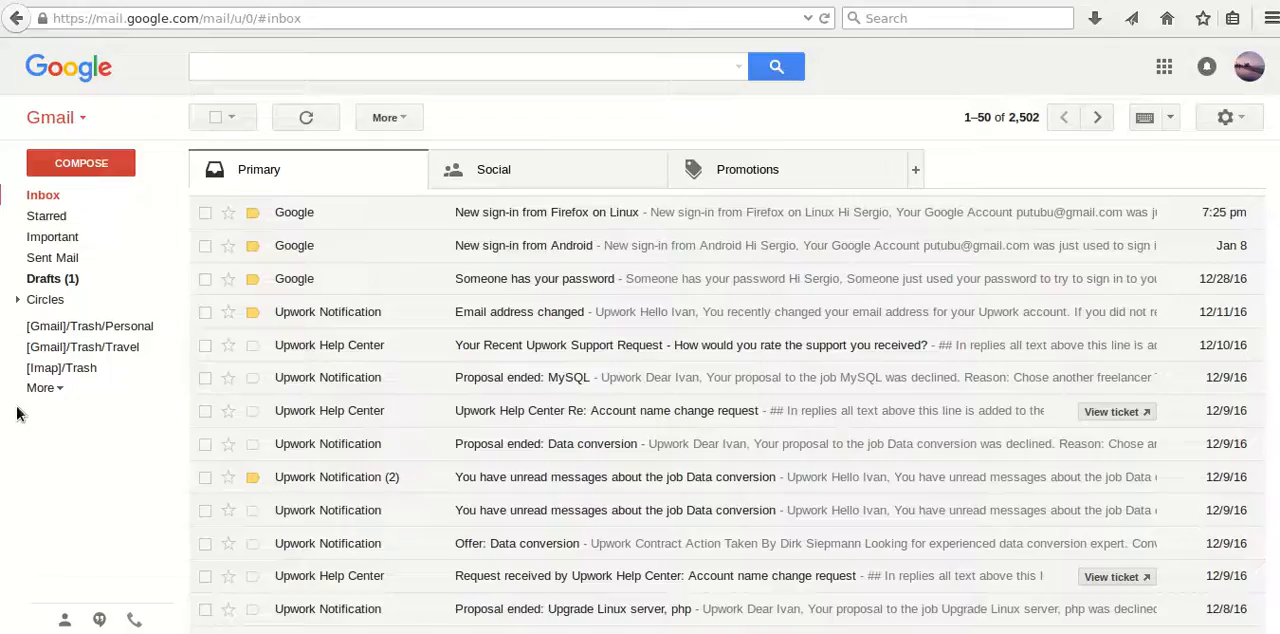
{"action": "mouse_move", "coordinate": [52, 396]}
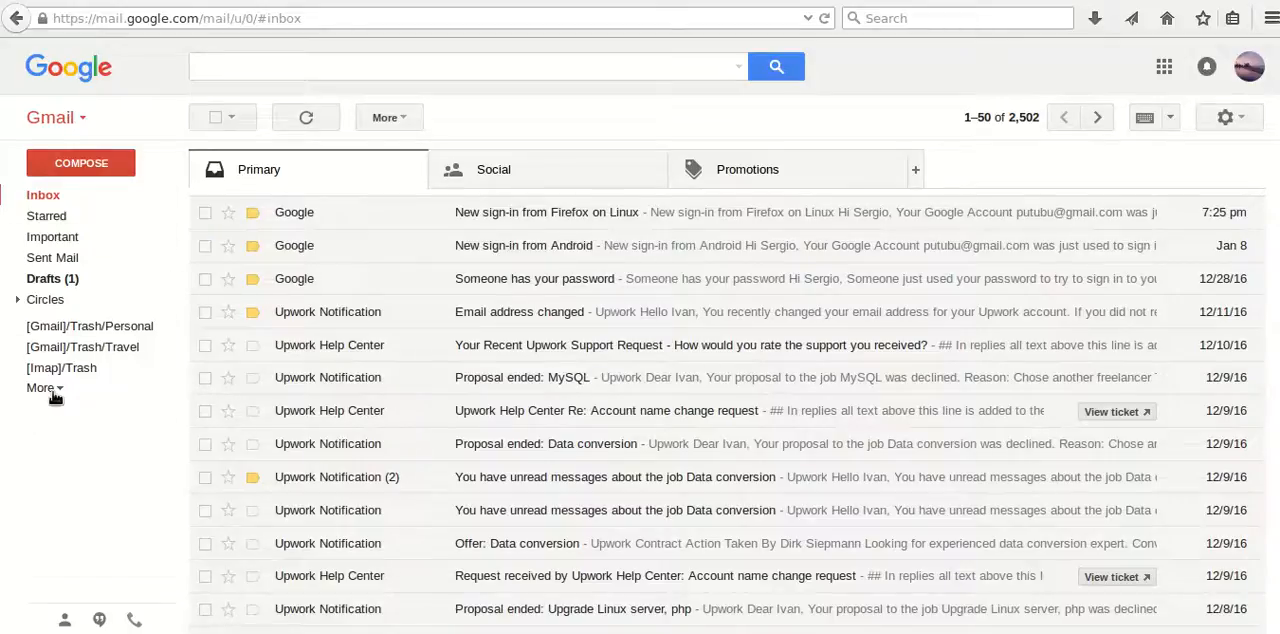
{"action": "left_click", "coordinate": [40, 388]}
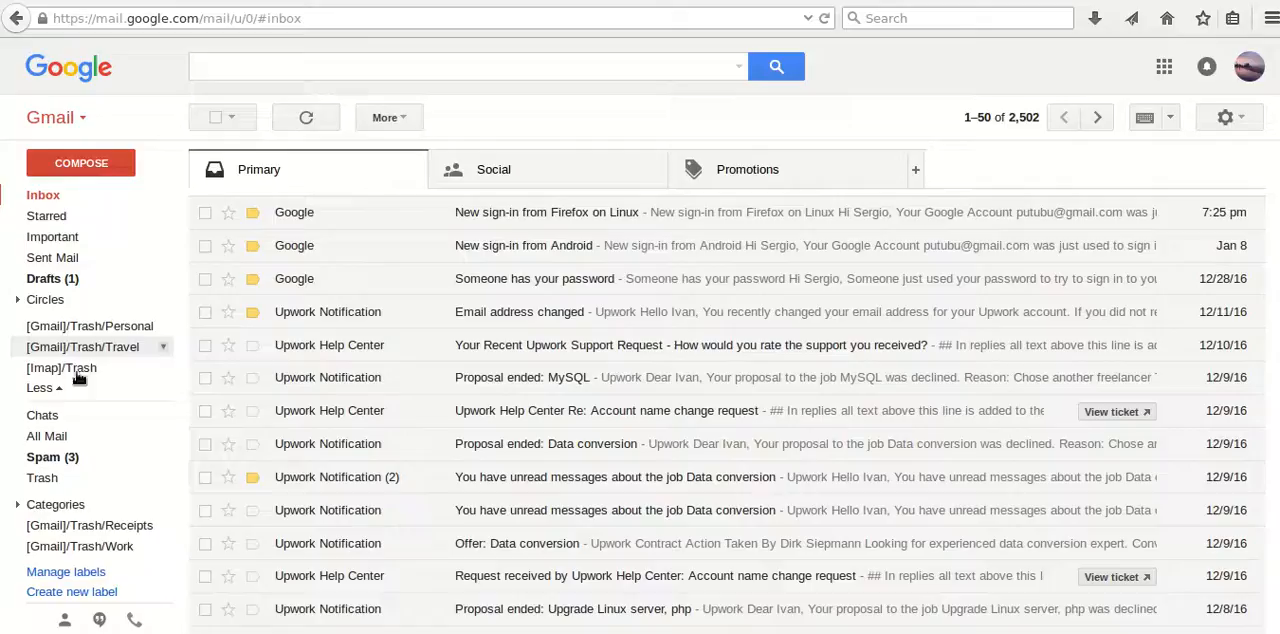
{"action": "mouse_move", "coordinate": [46, 436]}
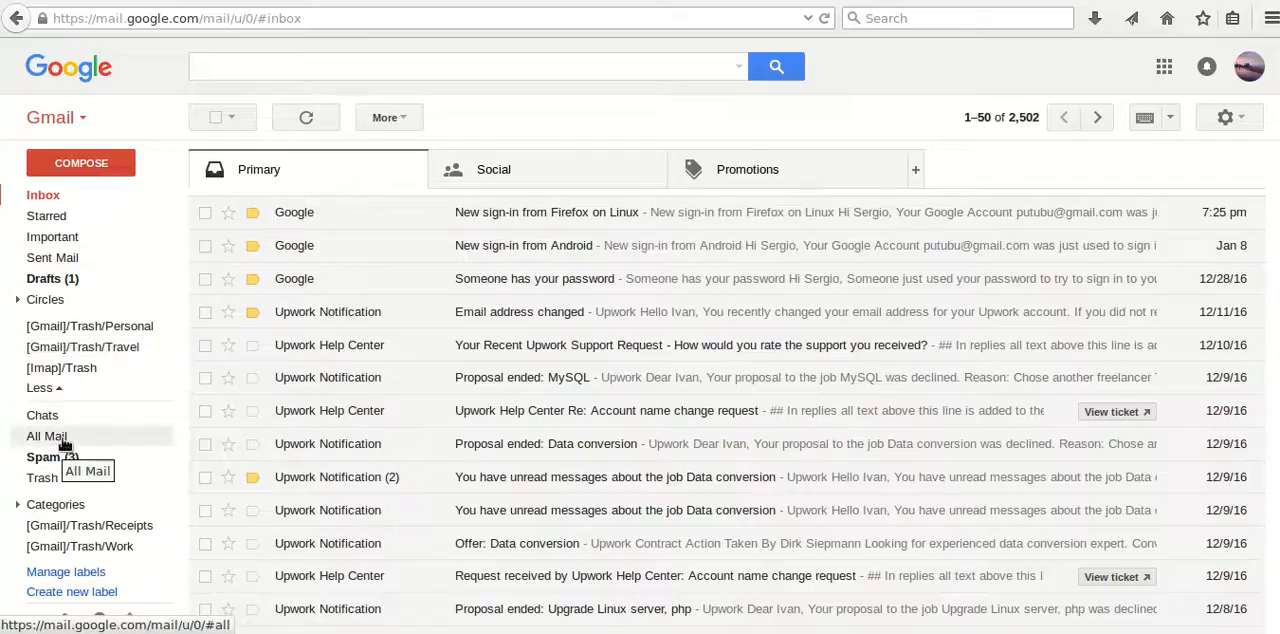
In All Mail, select every one of the 3,282 conversations, not just the first 50.
{"action": "left_click", "coordinate": [46, 436]}
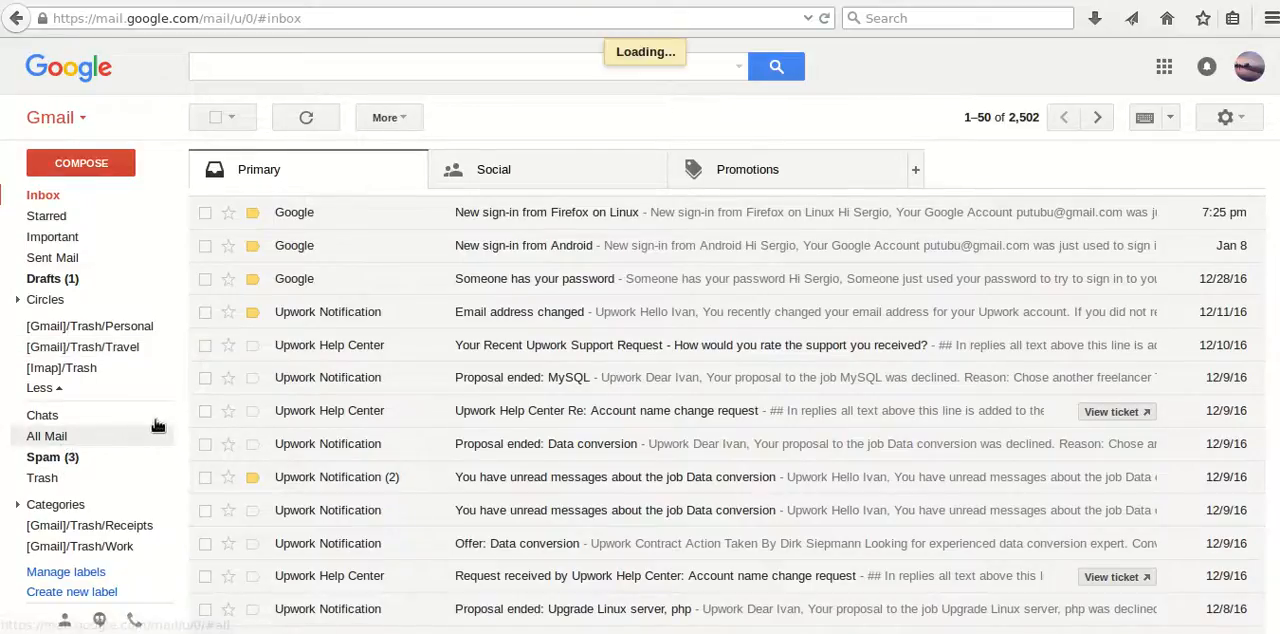
{"action": "left_click", "coordinate": [46, 436]}
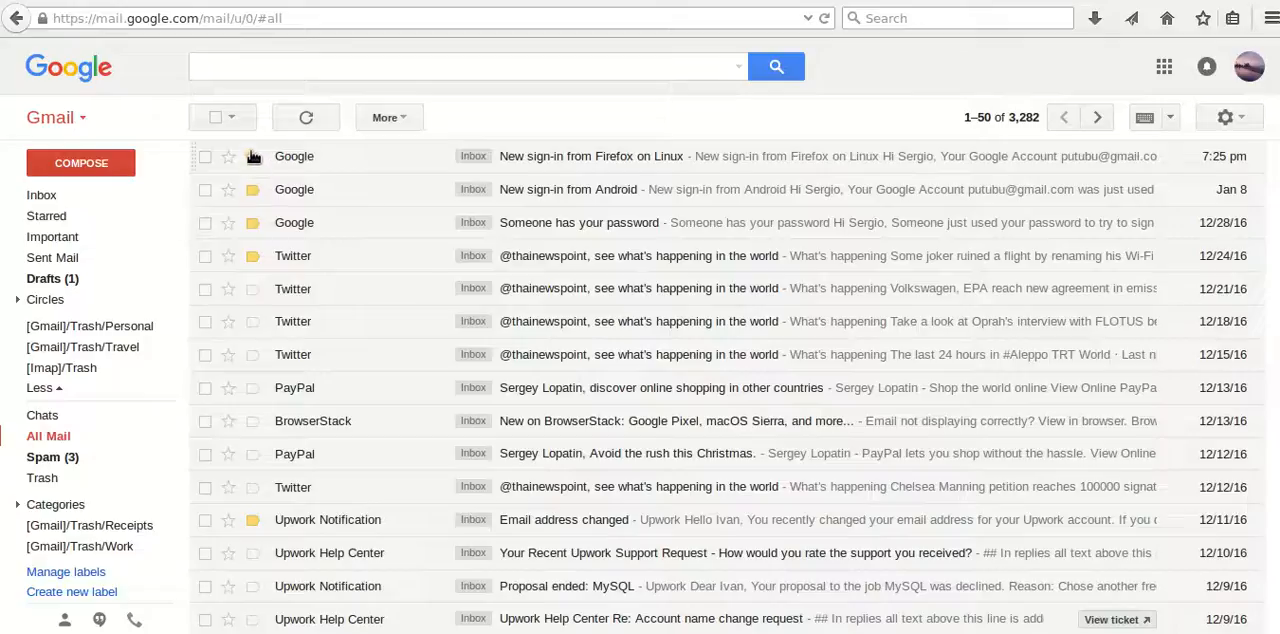
{"action": "mouse_move", "coordinate": [216, 116]}
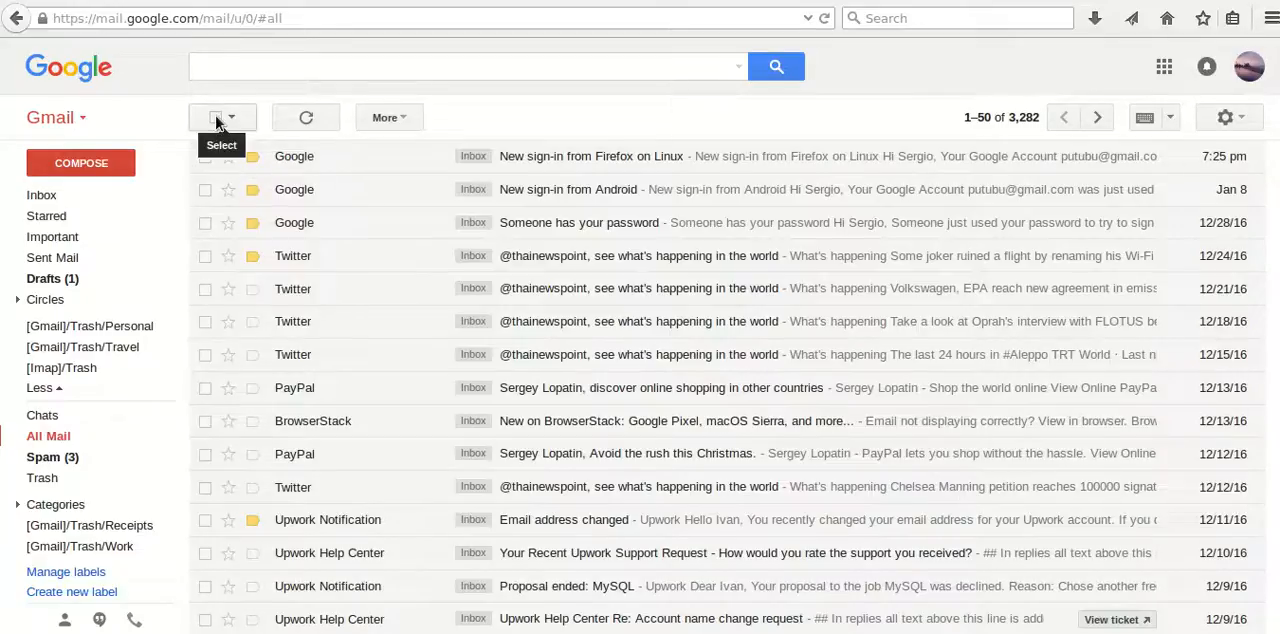
{"action": "left_click", "coordinate": [212, 116]}
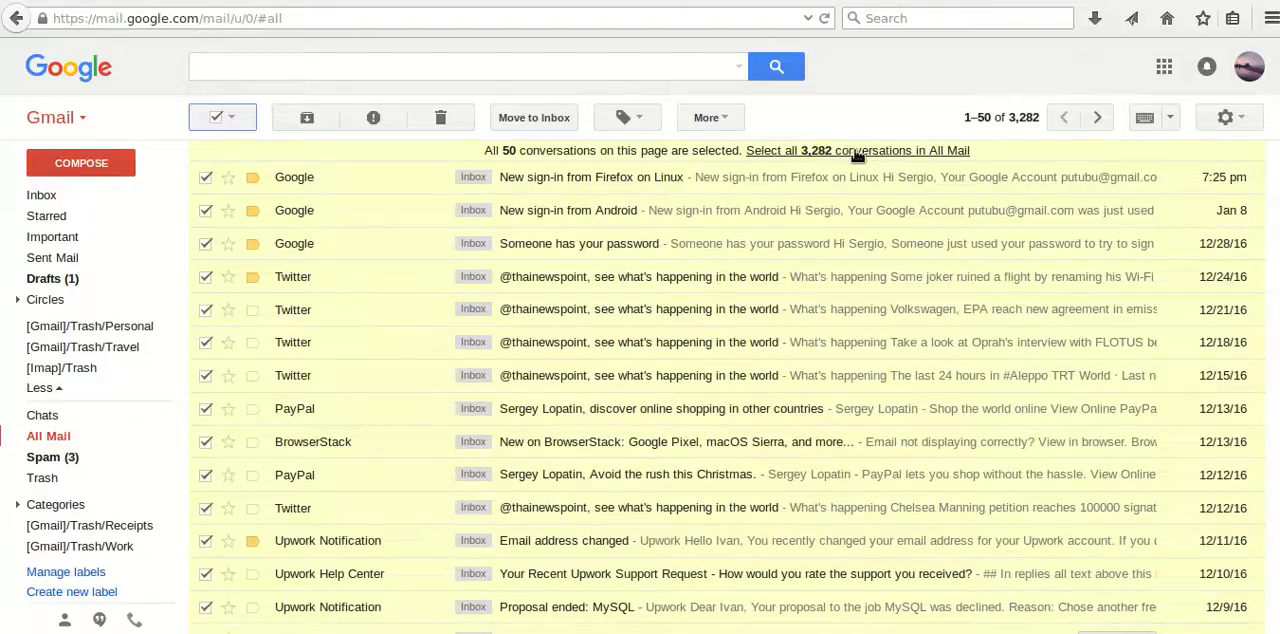
{"action": "left_click", "coordinate": [856, 150]}
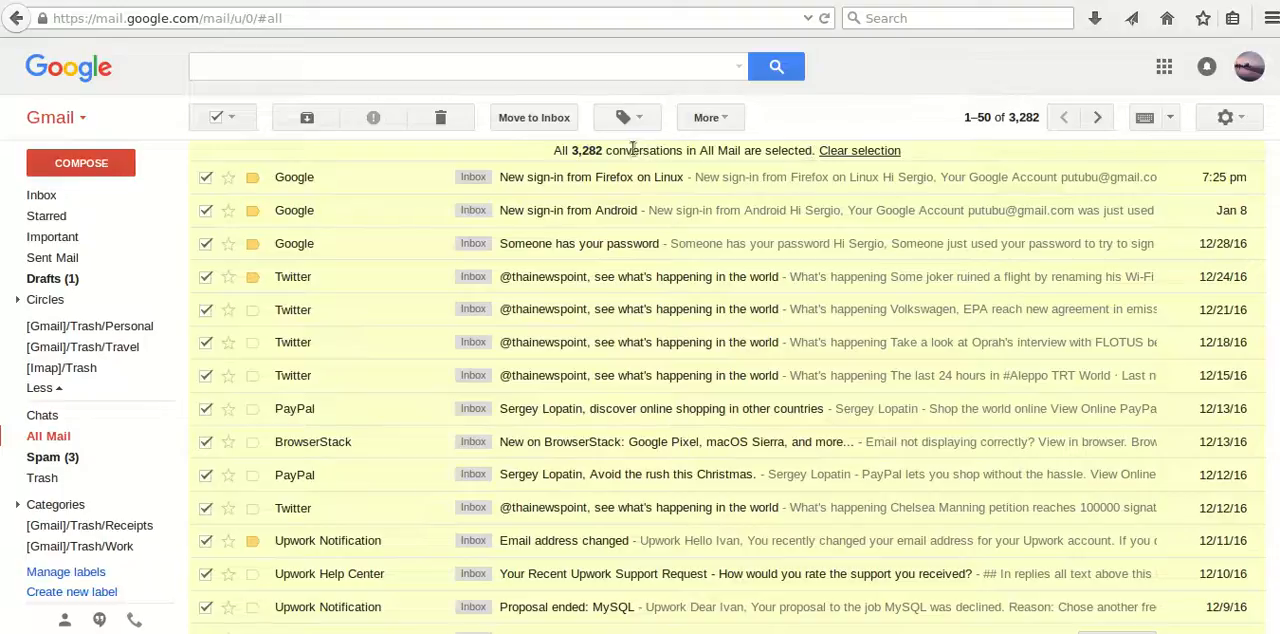
{"action": "mouse_move", "coordinate": [440, 116]}
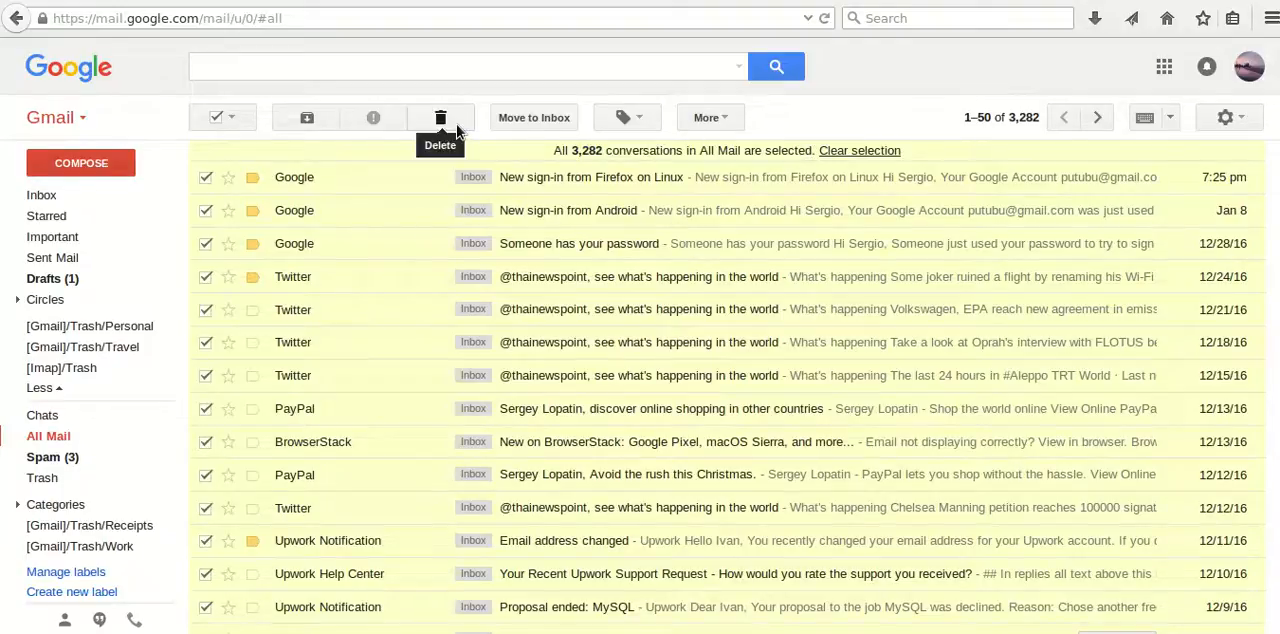
Delete the 3,282 selected conversations, confirming the bulk move to Trash so All Mail is empty.
{"action": "left_click", "coordinate": [440, 116]}
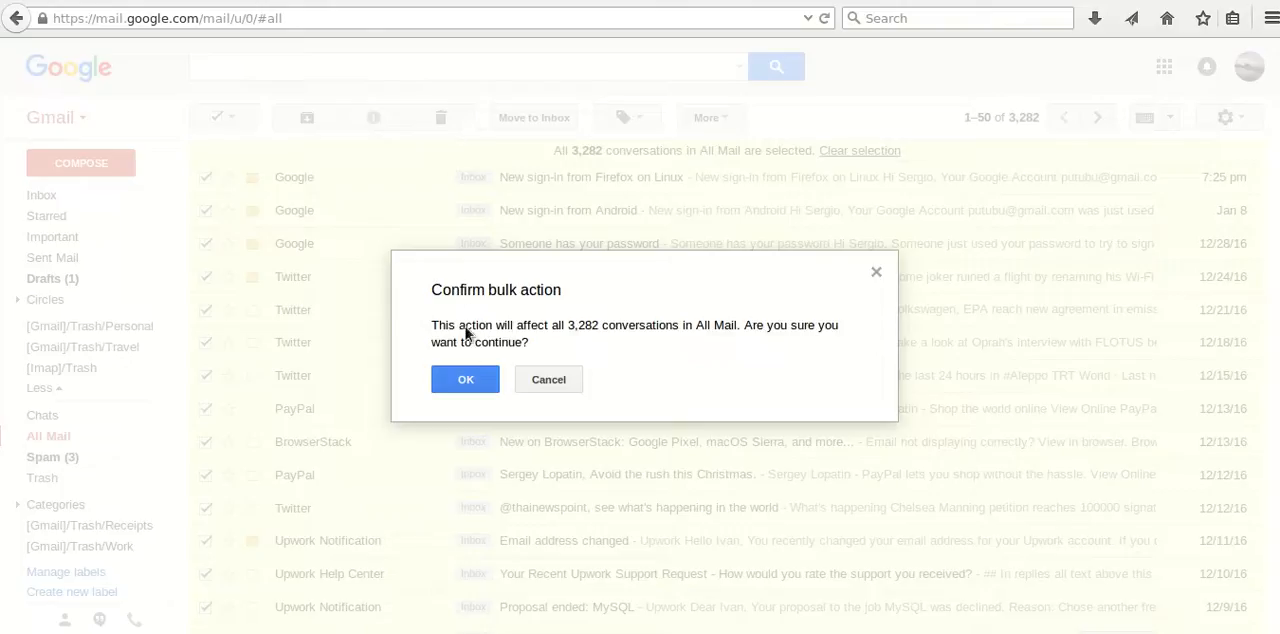
{"action": "left_click", "coordinate": [464, 378]}
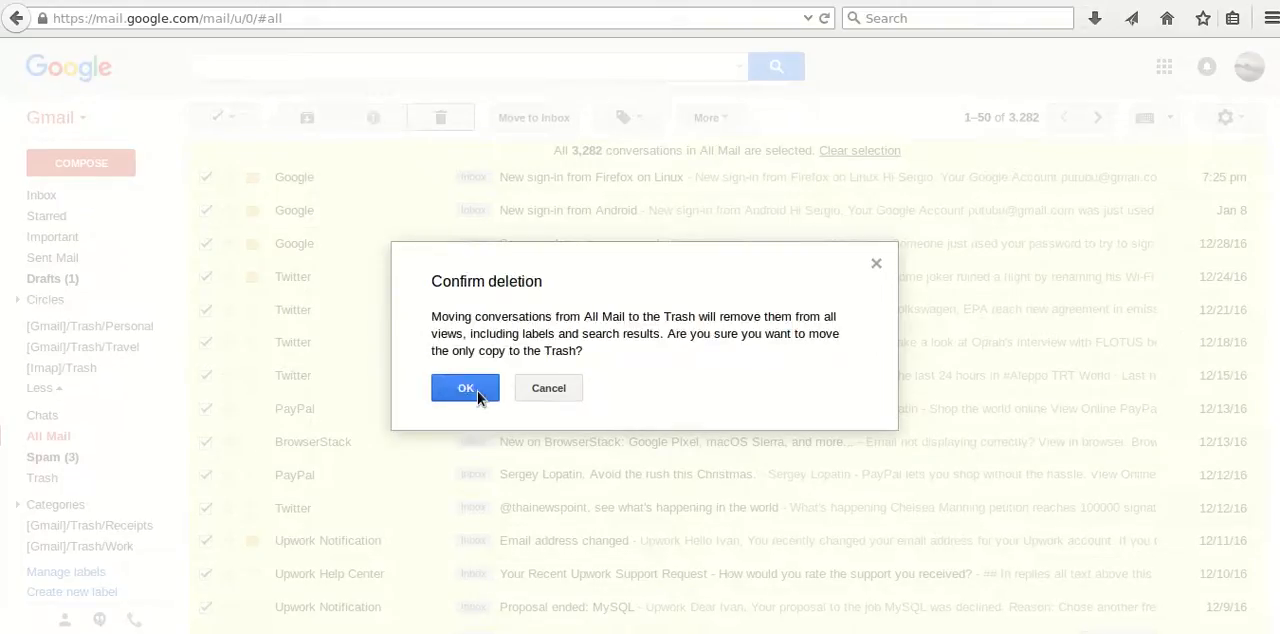
{"action": "left_click", "coordinate": [464, 388]}
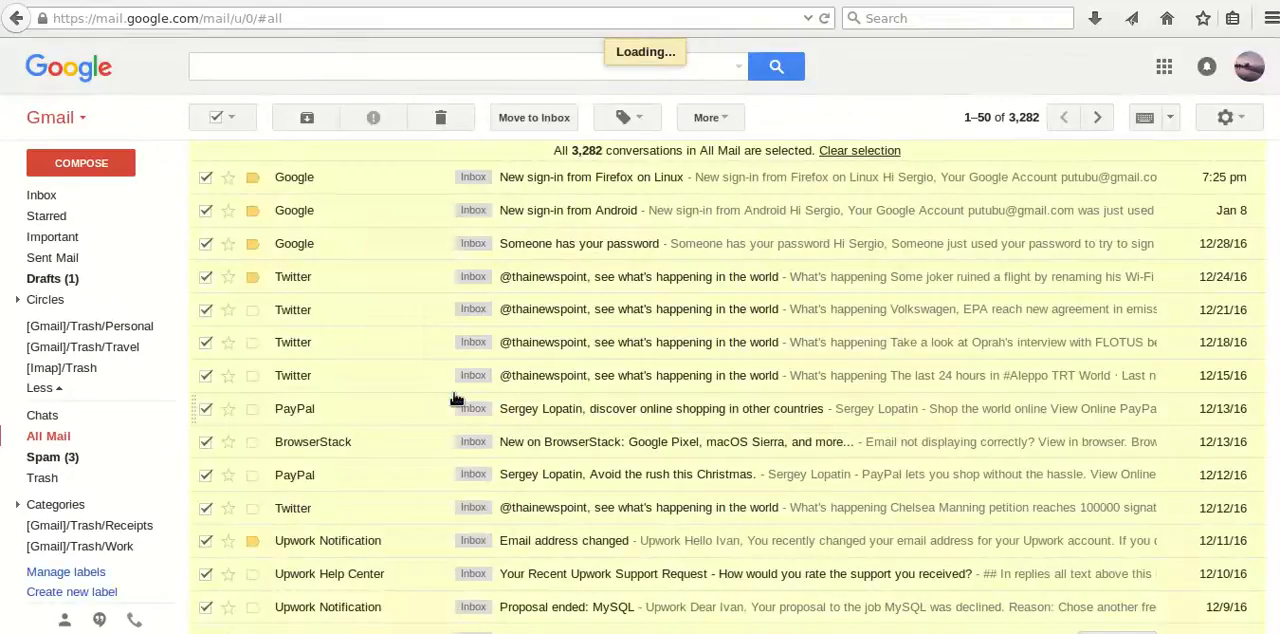
{"action": "mouse_move", "coordinate": [434, 394]}
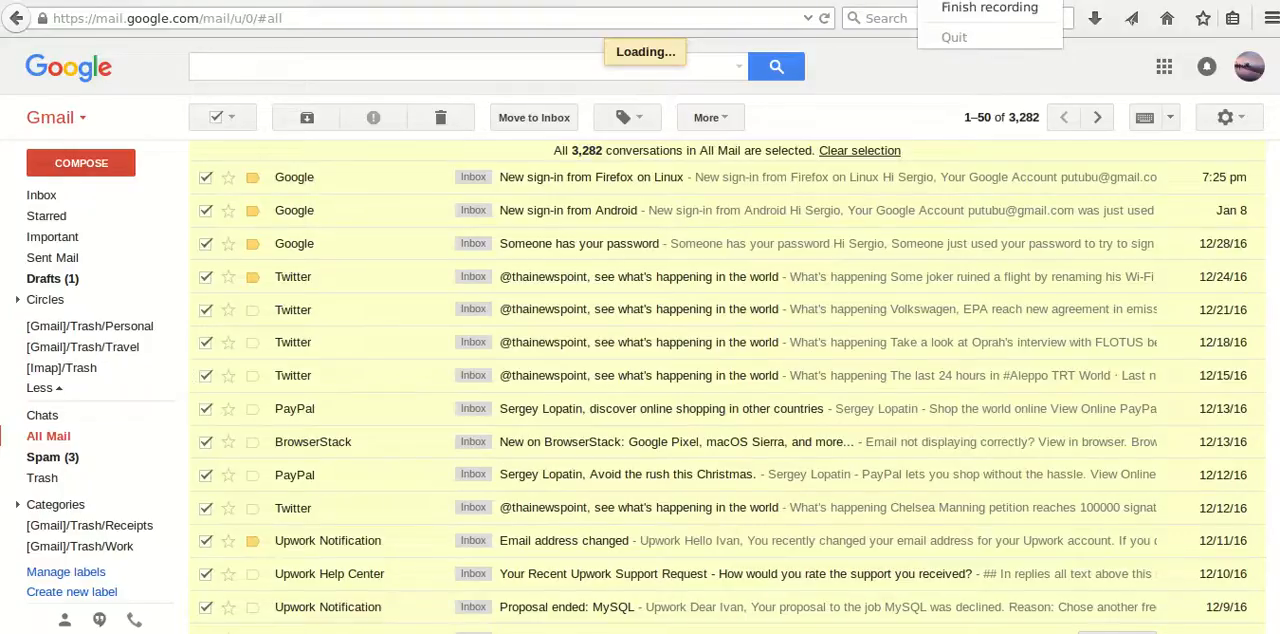
{"action": "left_click", "coordinate": [440, 116]}
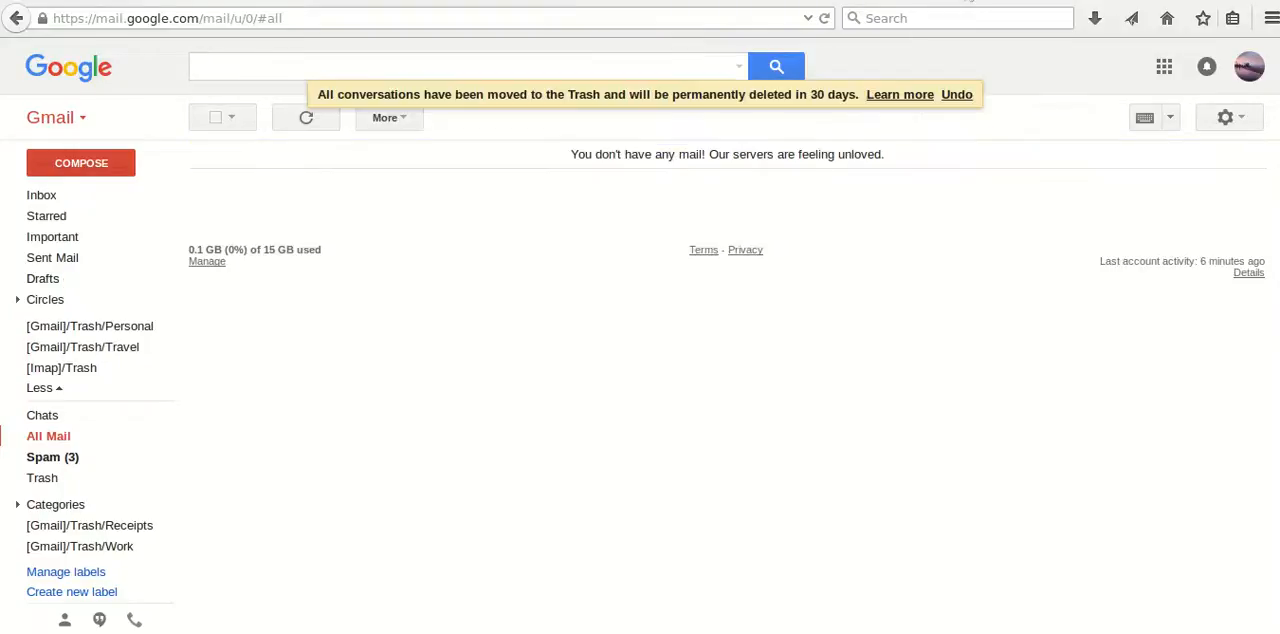
{"action": "mouse_move", "coordinate": [532, 254]}
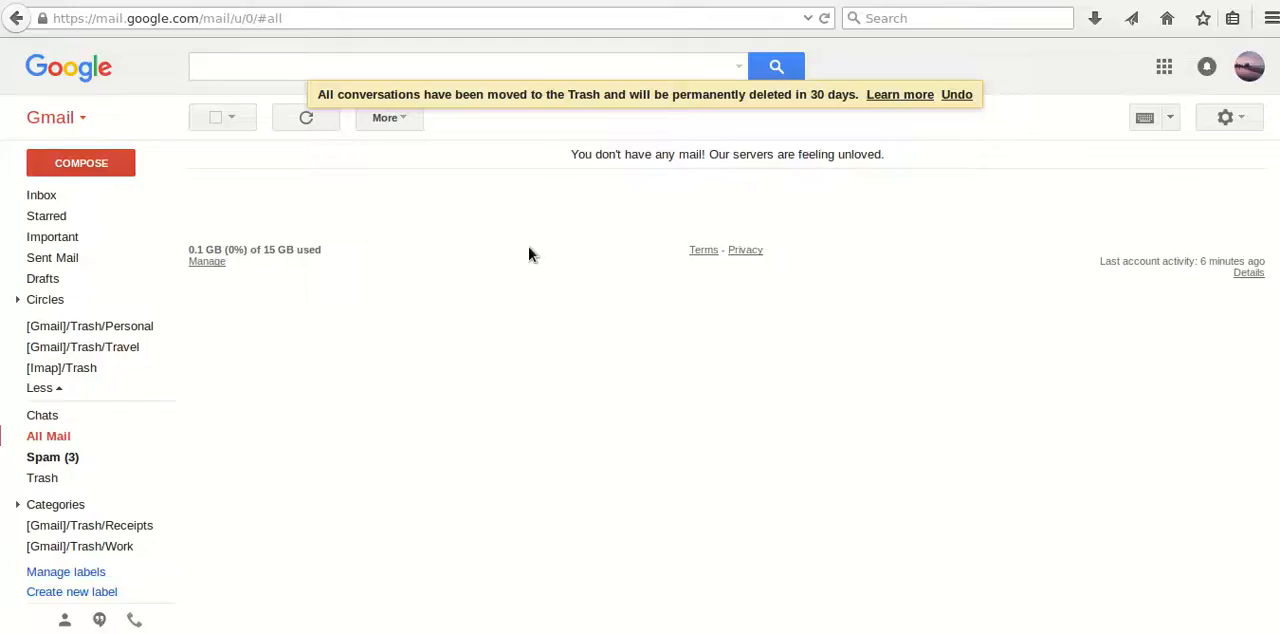
{"action": "mouse_move", "coordinate": [278, 350]}
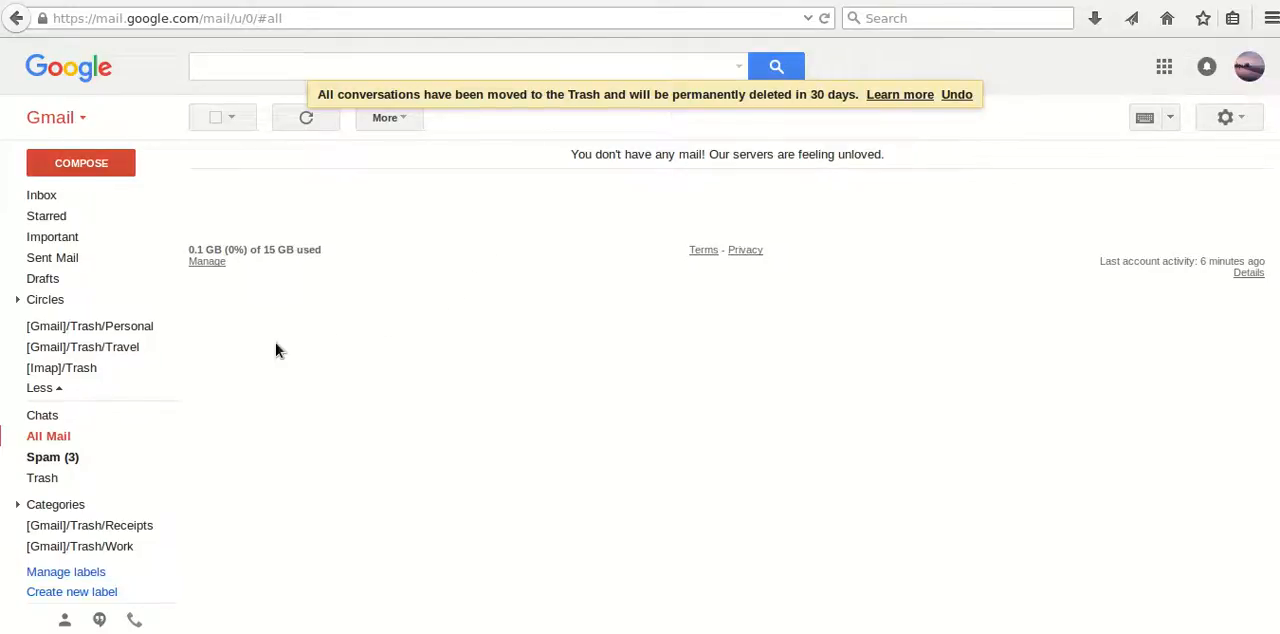
{"action": "mouse_move", "coordinate": [42, 478]}
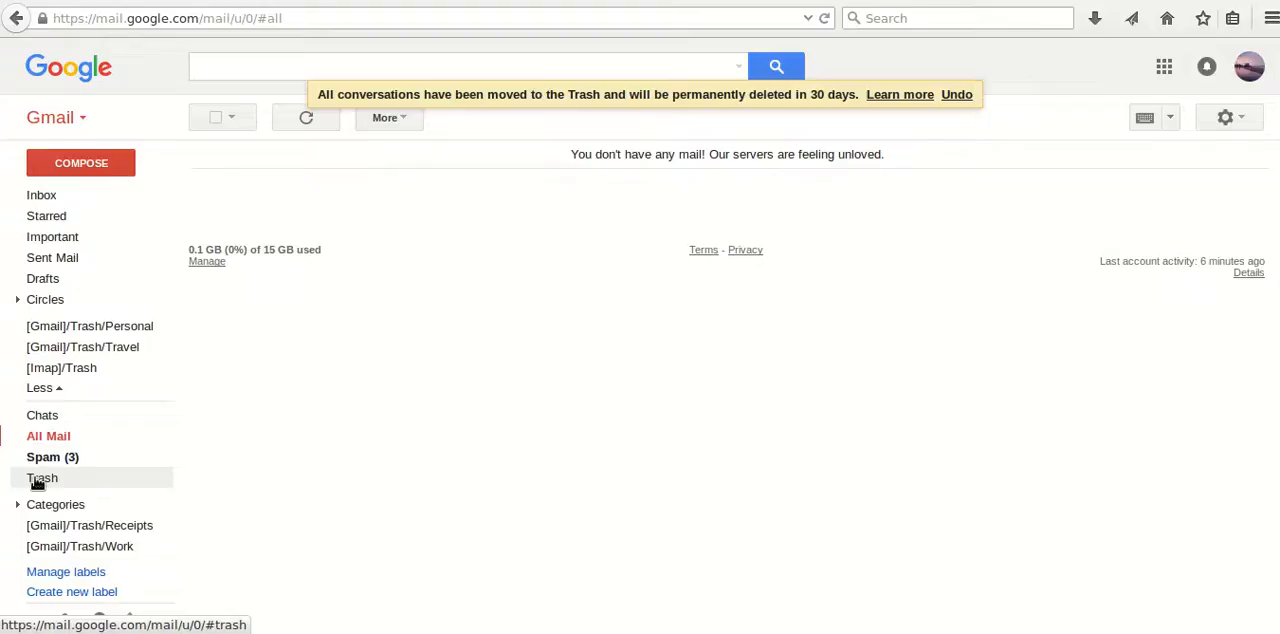
Empty the Trash now and confirm permanent deletion of all 3,282 conversations.
{"action": "left_click", "coordinate": [42, 478]}
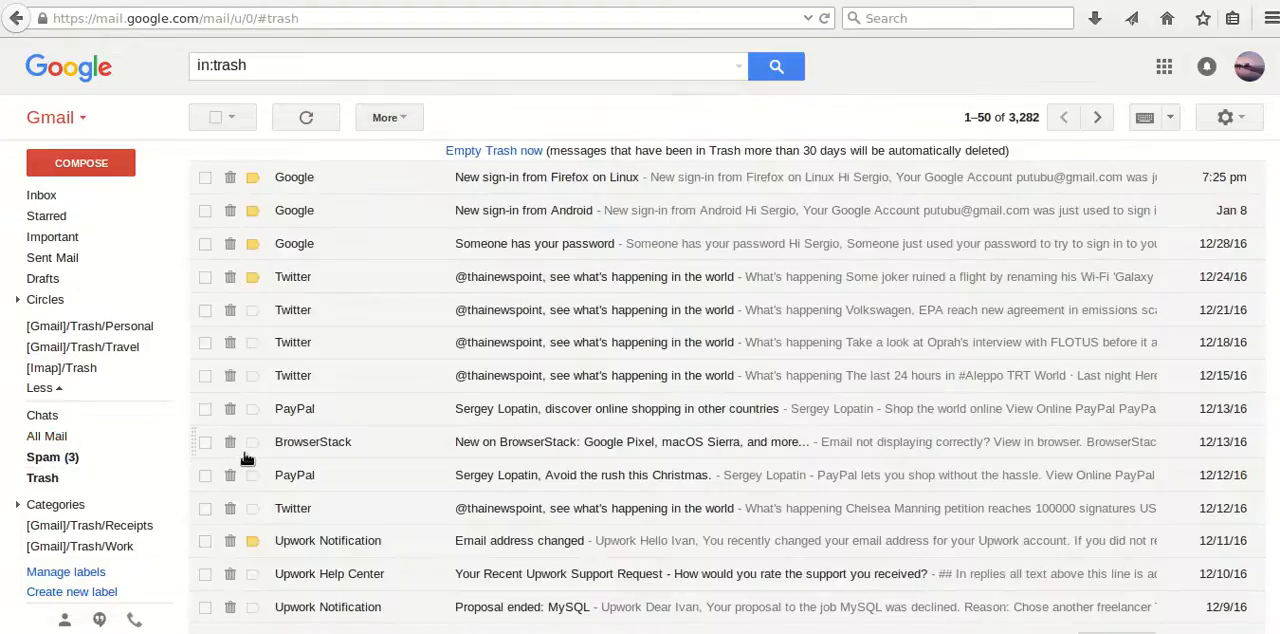
{"action": "mouse_move", "coordinate": [410, 382]}
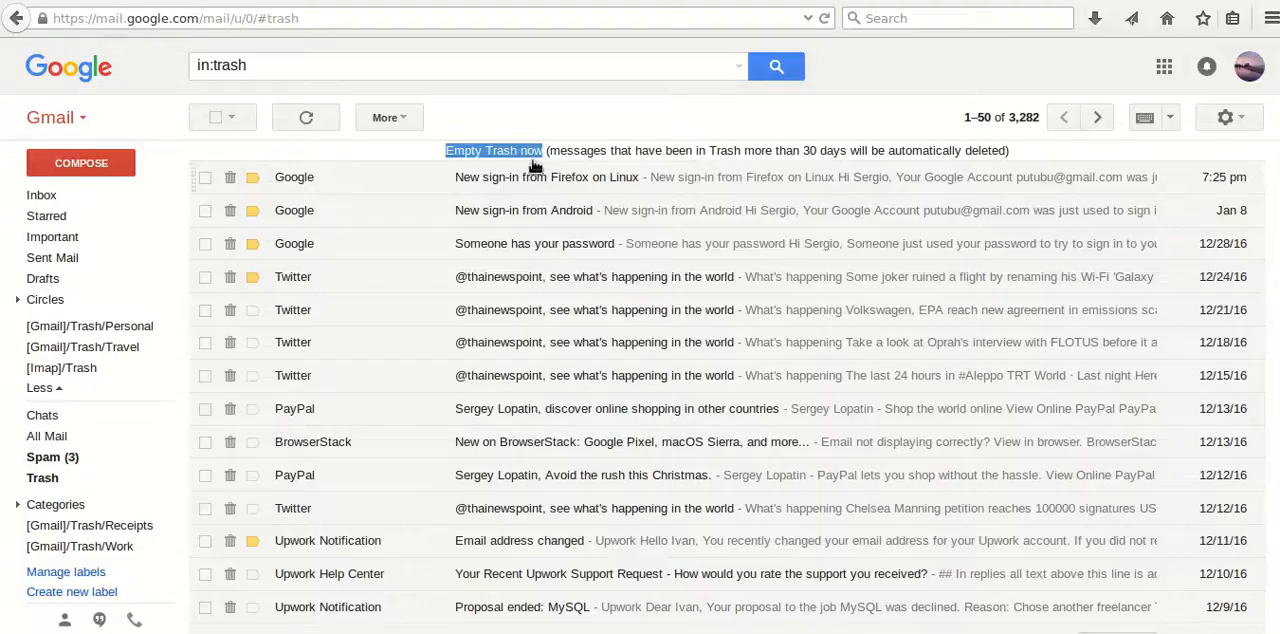
{"action": "left_click", "coordinate": [492, 150]}
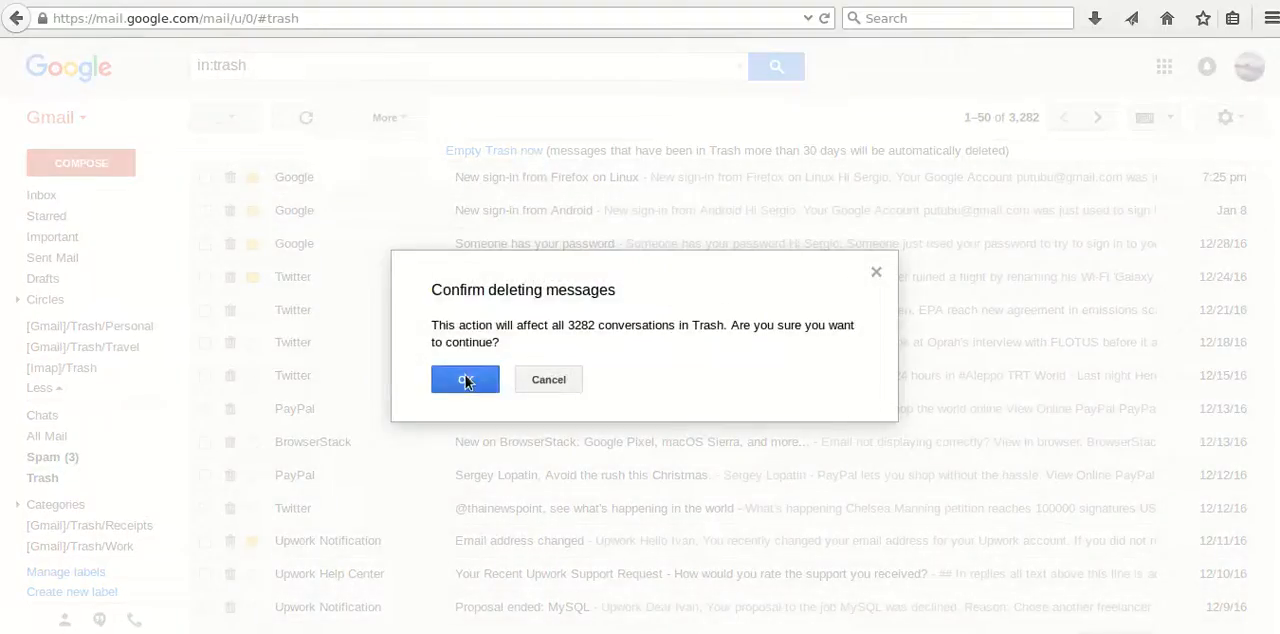
{"action": "left_click", "coordinate": [464, 378]}
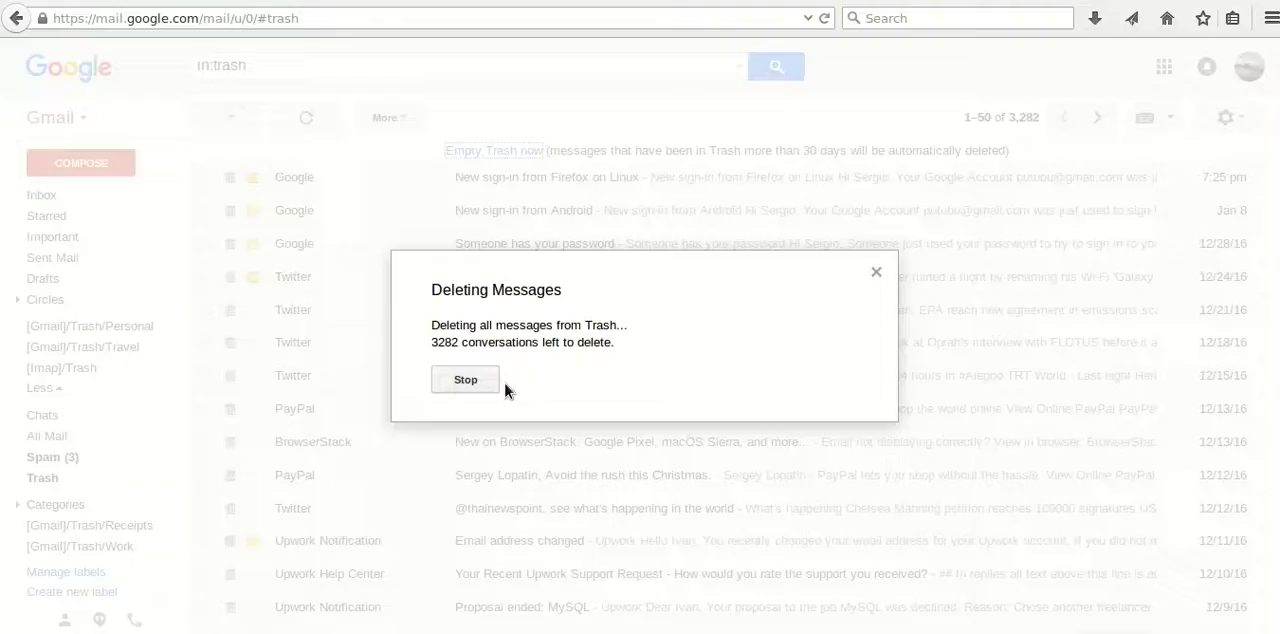
{"action": "mouse_move", "coordinate": [528, 392]}
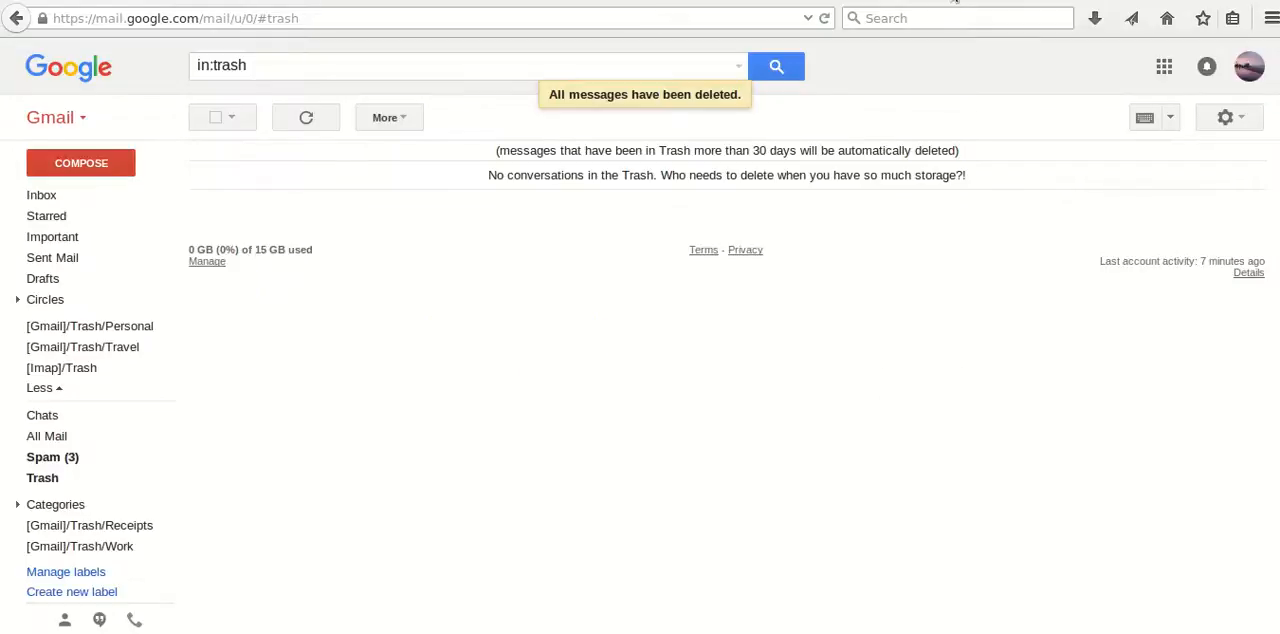
{"action": "mouse_move", "coordinate": [210, 358]}
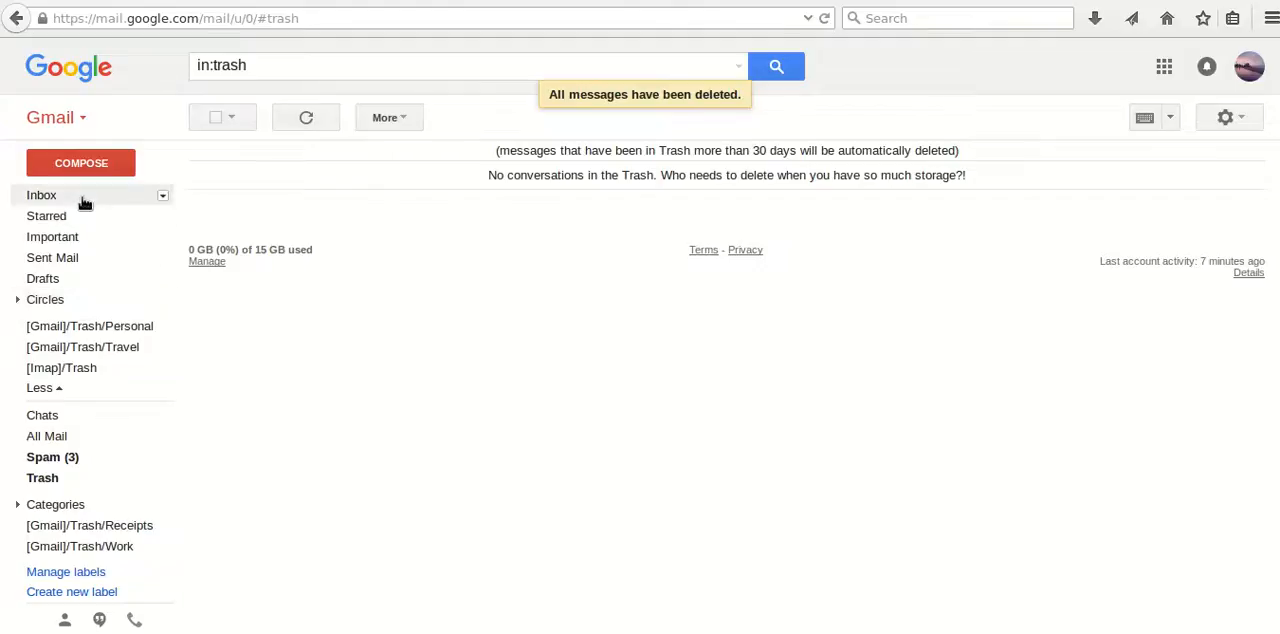
Check Inbox, All Mail and Trash each show no mail, ending on the empty Inbox.
{"action": "left_click", "coordinate": [40, 194]}
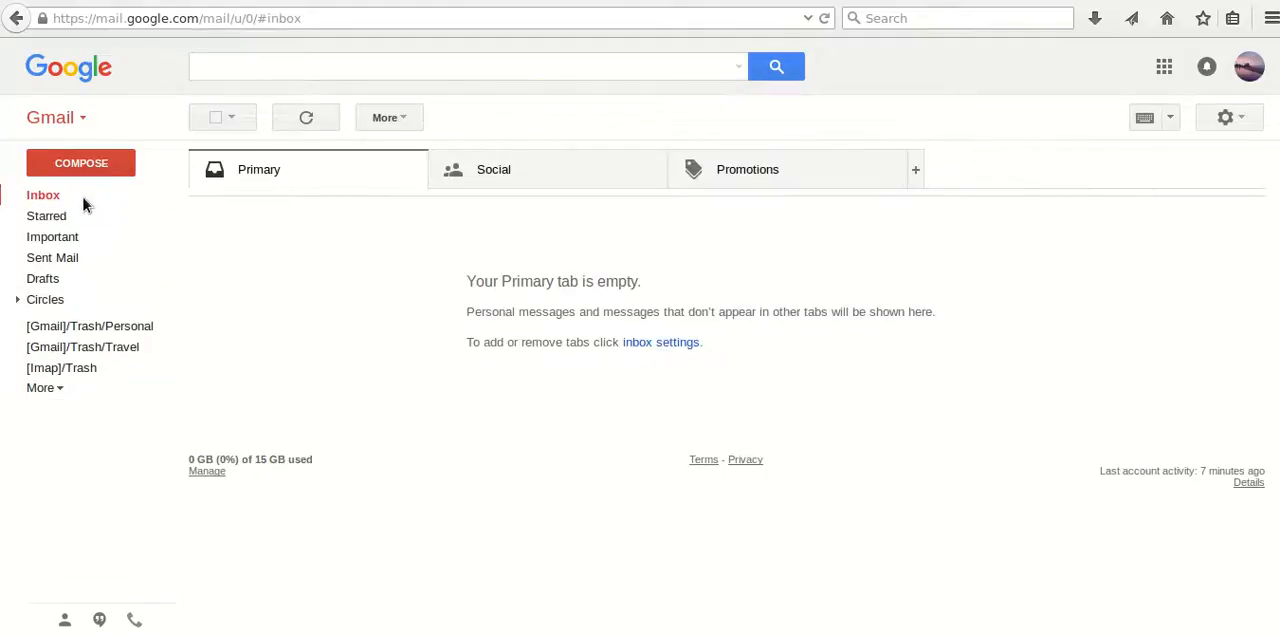
{"action": "left_click", "coordinate": [40, 388]}
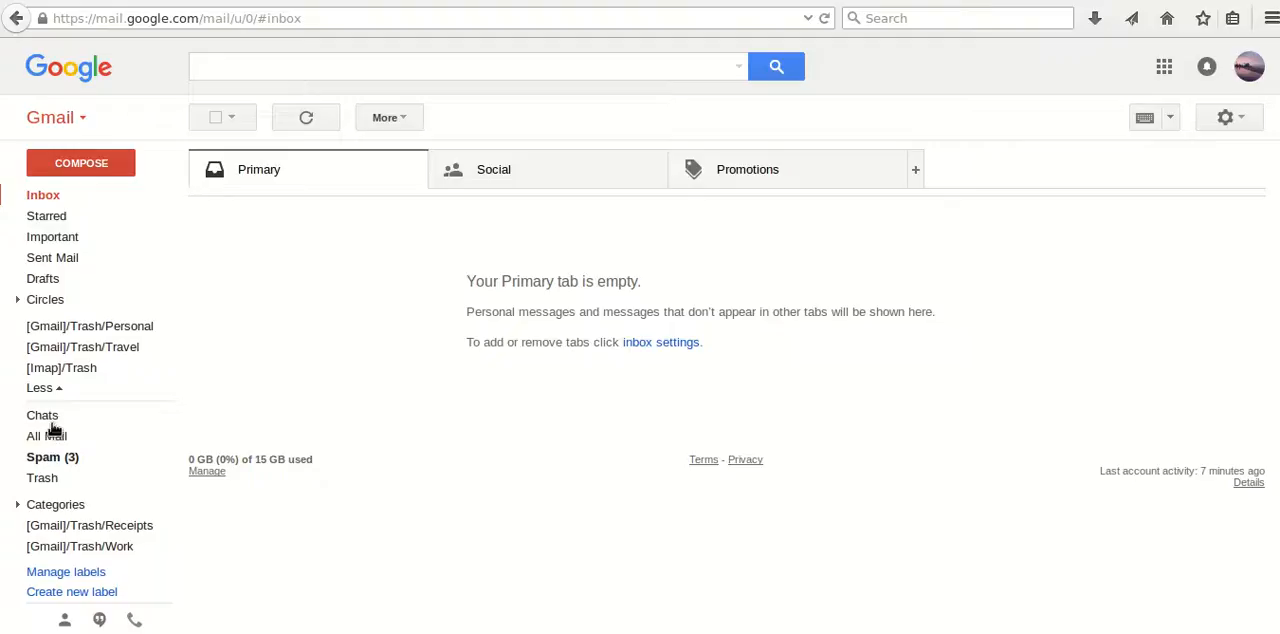
{"action": "left_click", "coordinate": [48, 434]}
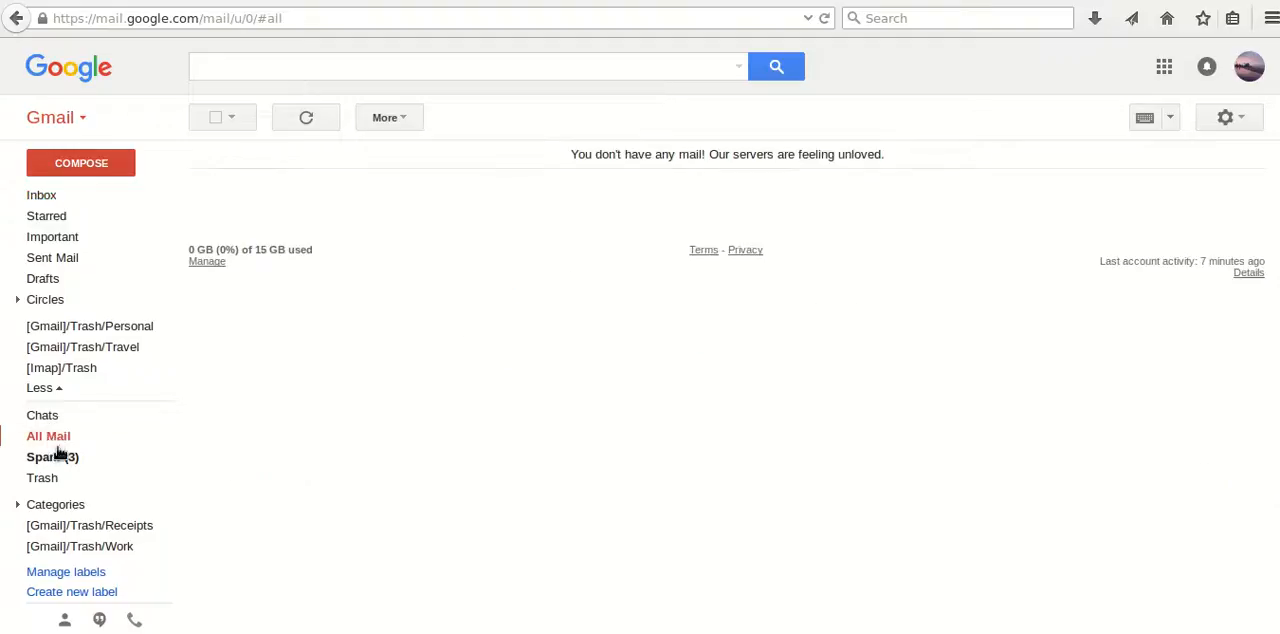
{"action": "left_click", "coordinate": [42, 476]}
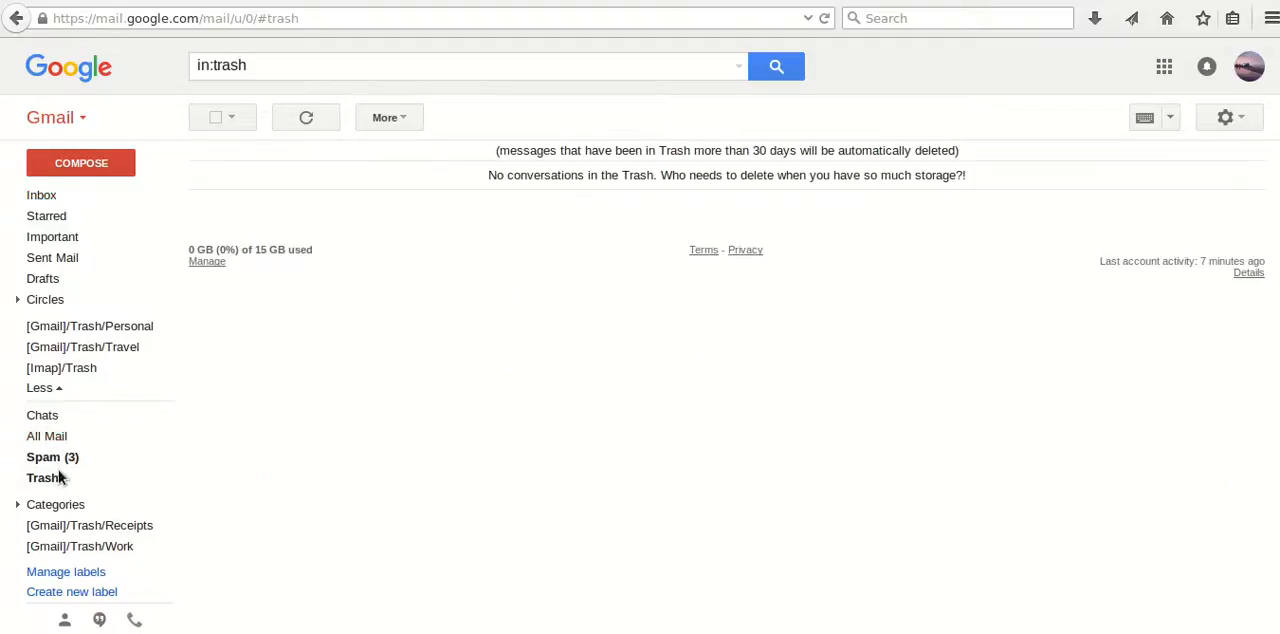
{"action": "left_click", "coordinate": [42, 194]}
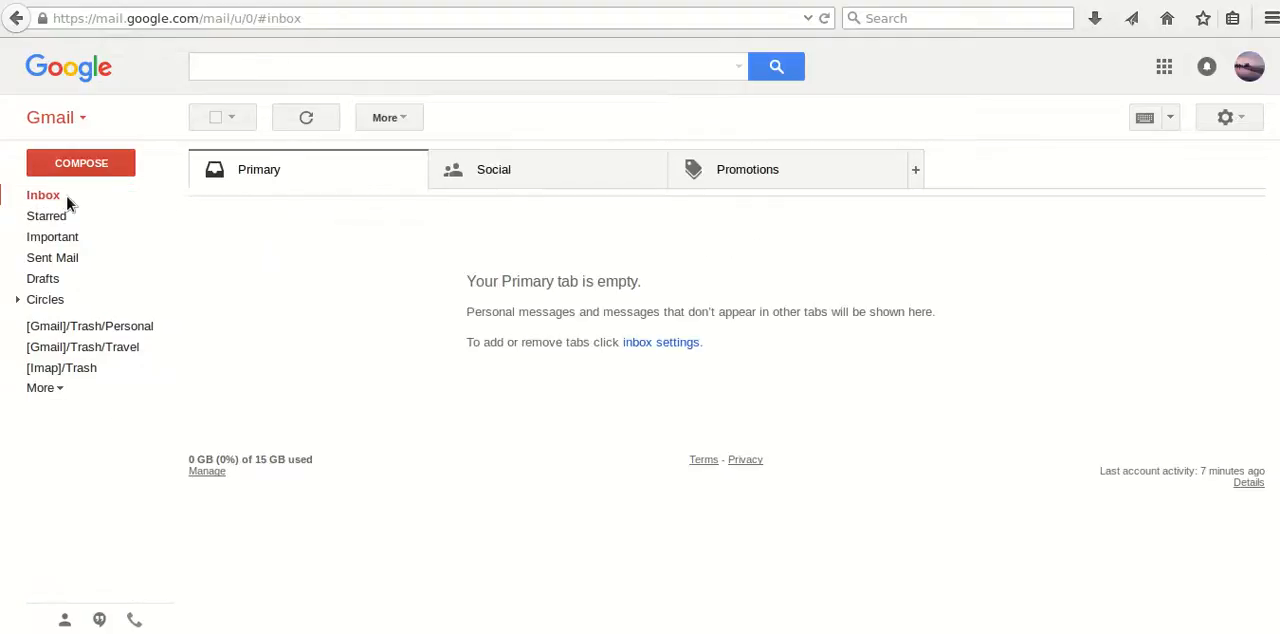
{"action": "mouse_move", "coordinate": [232, 262]}
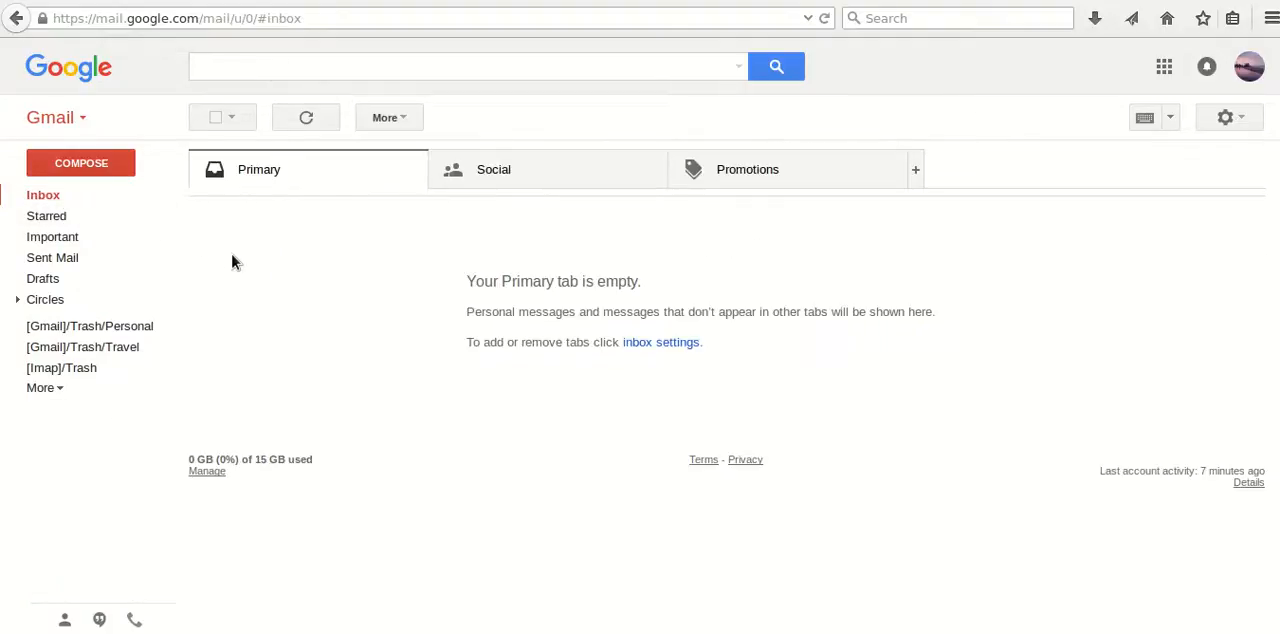
{"action": "mouse_move", "coordinate": [988, 286]}
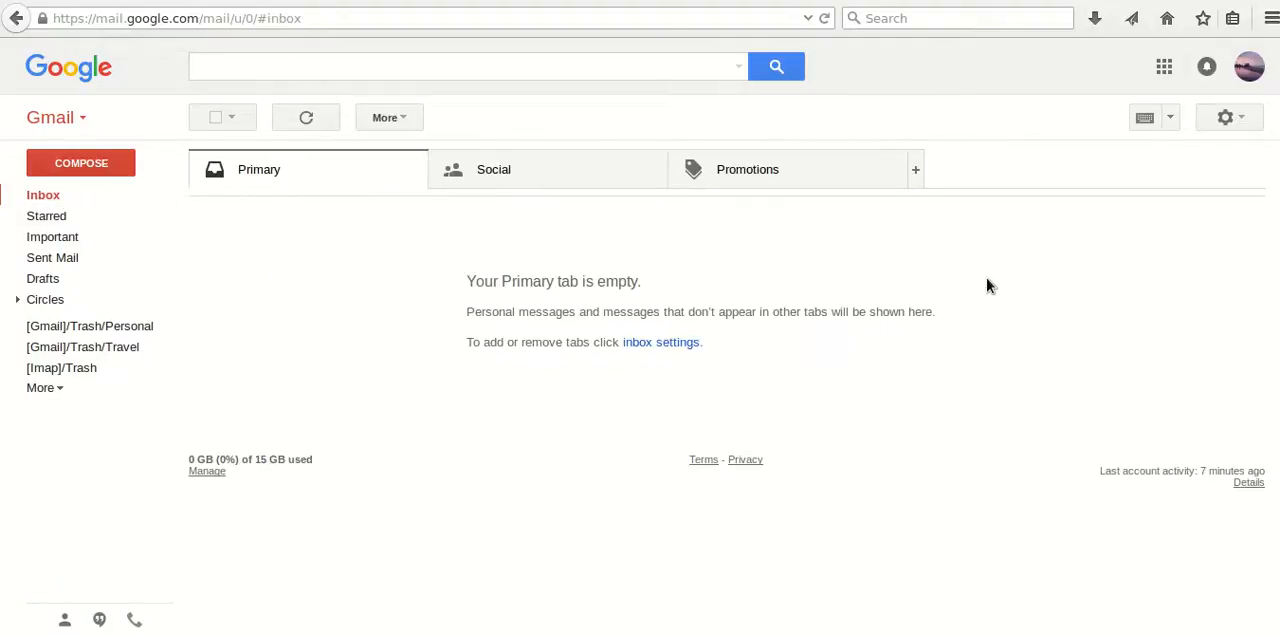
{"action": "mouse_move", "coordinate": [1076, 100]}
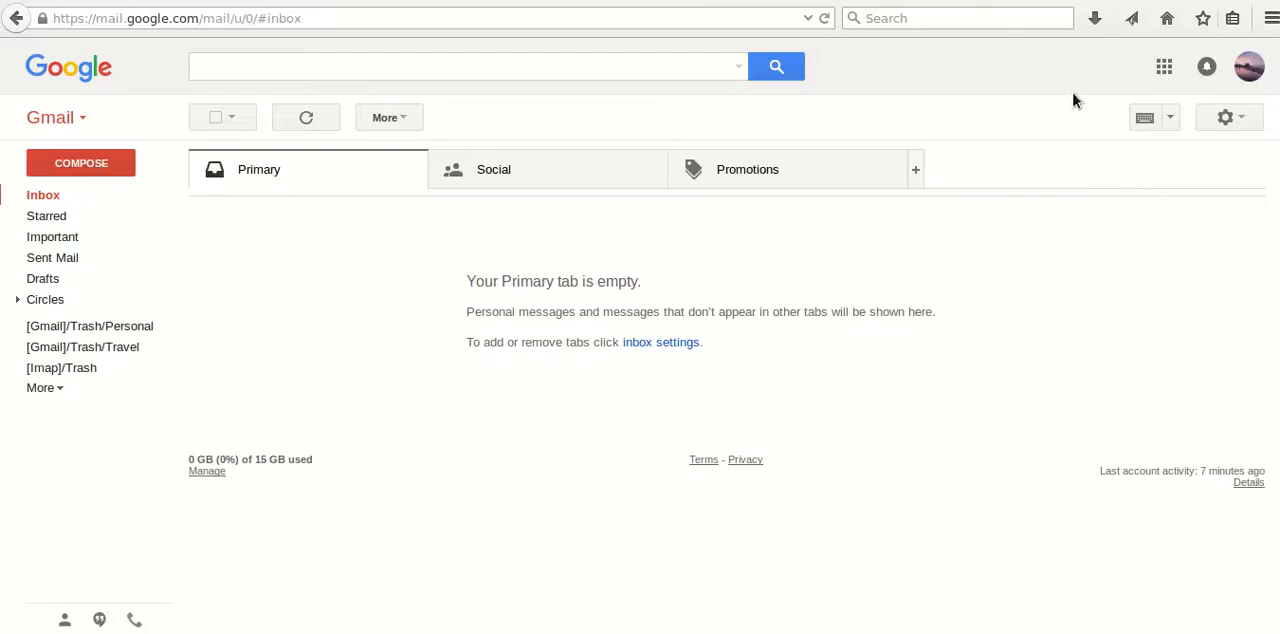